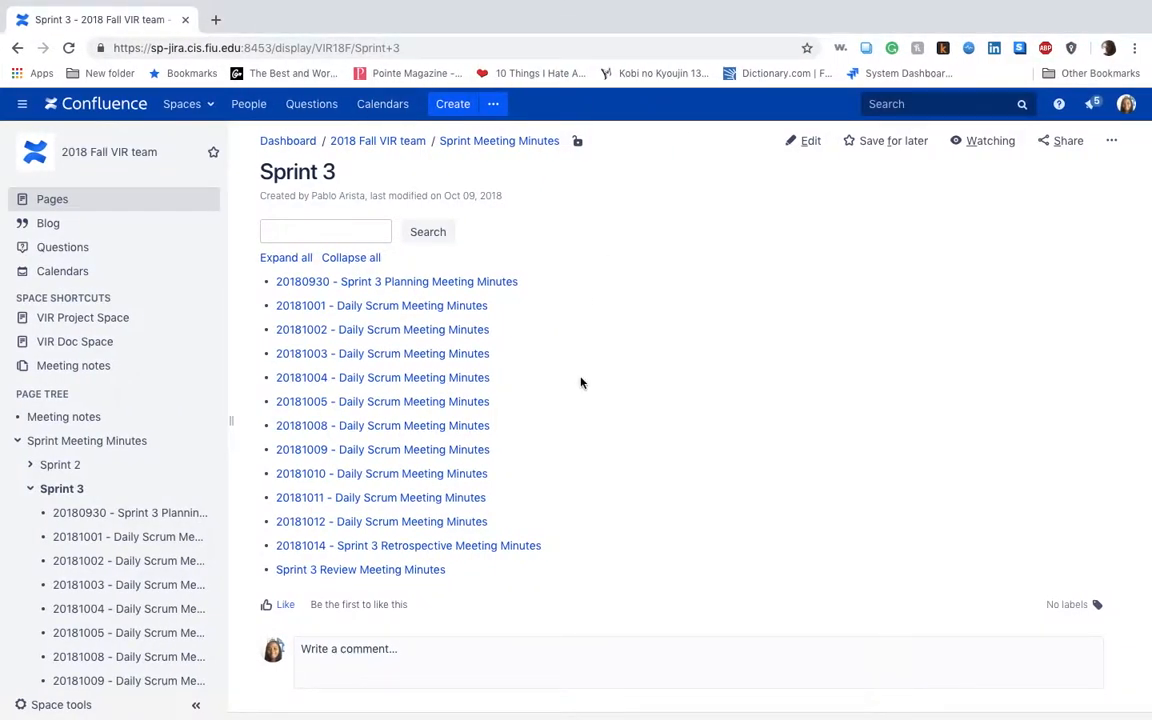
pyautogui.moveTo(581, 384)
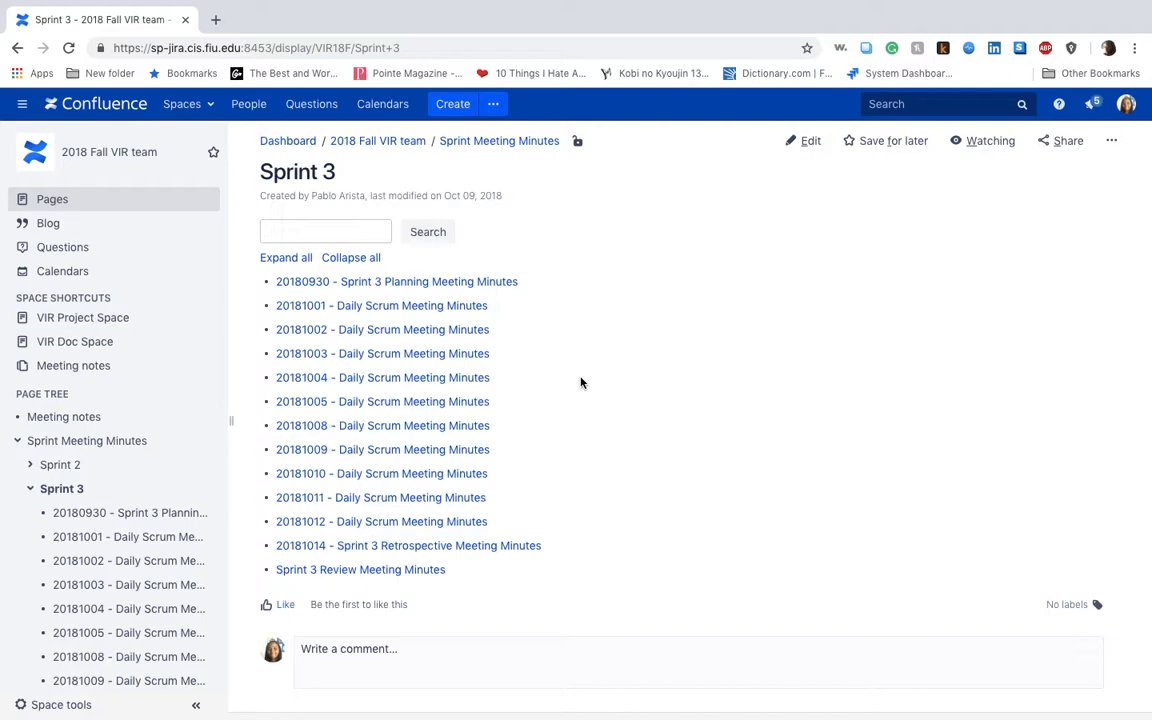
pyautogui.moveTo(422, 300)
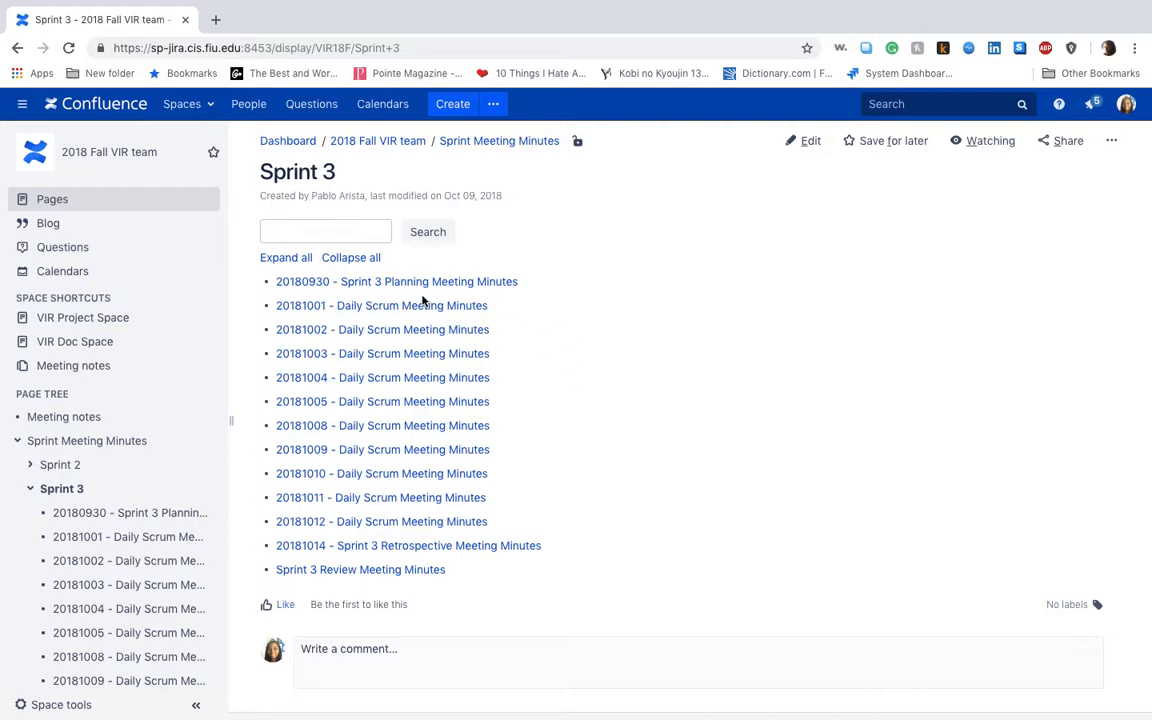
# Open '20181001 - Daily Scrum Meeting Minutes' from the Sprint 3 child page list
pyautogui.click(381, 305)
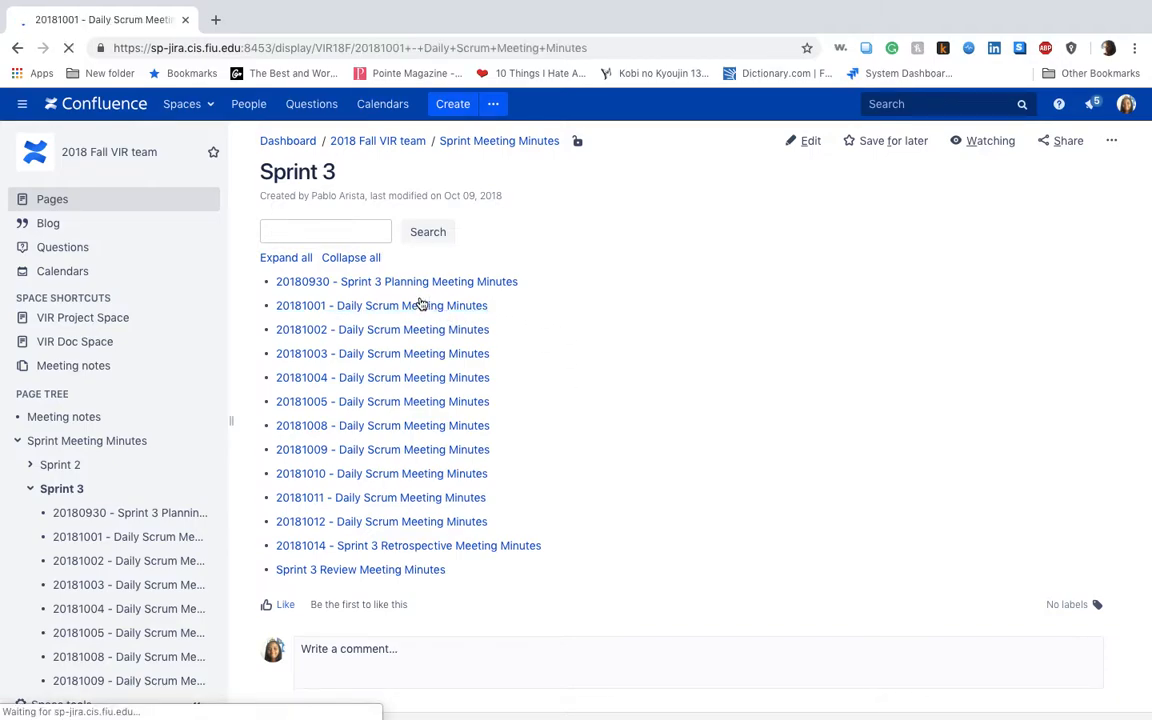
pyautogui.click(381, 305)
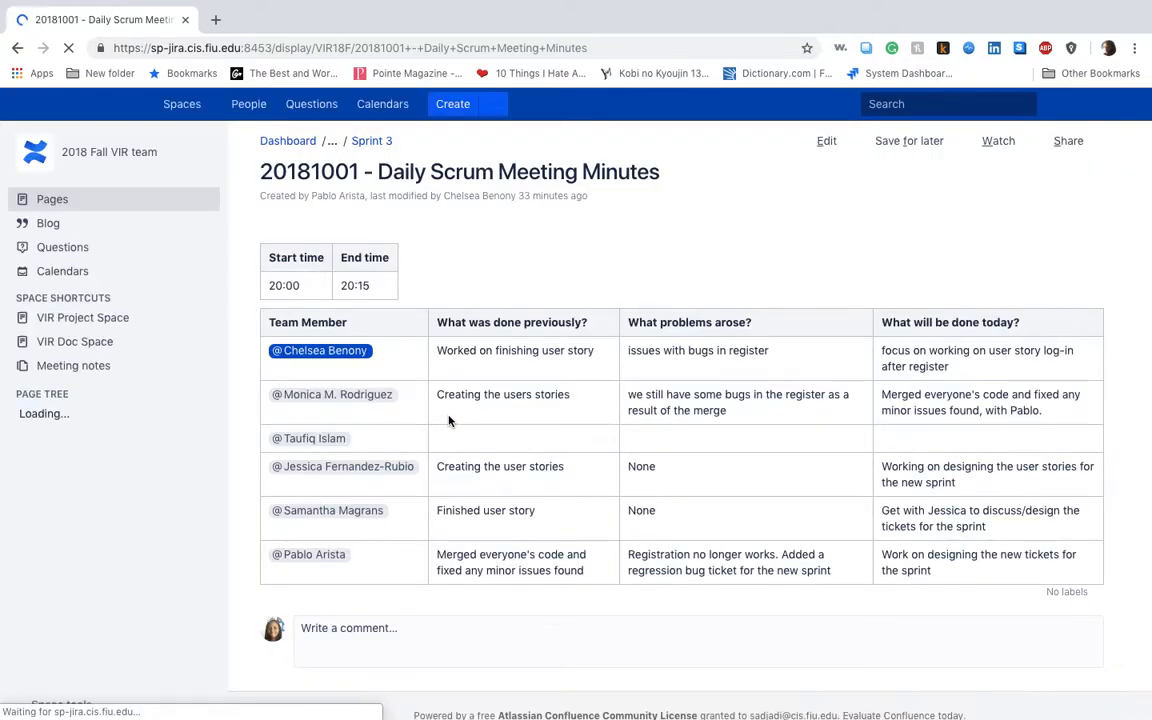
pyautogui.moveTo(429, 261)
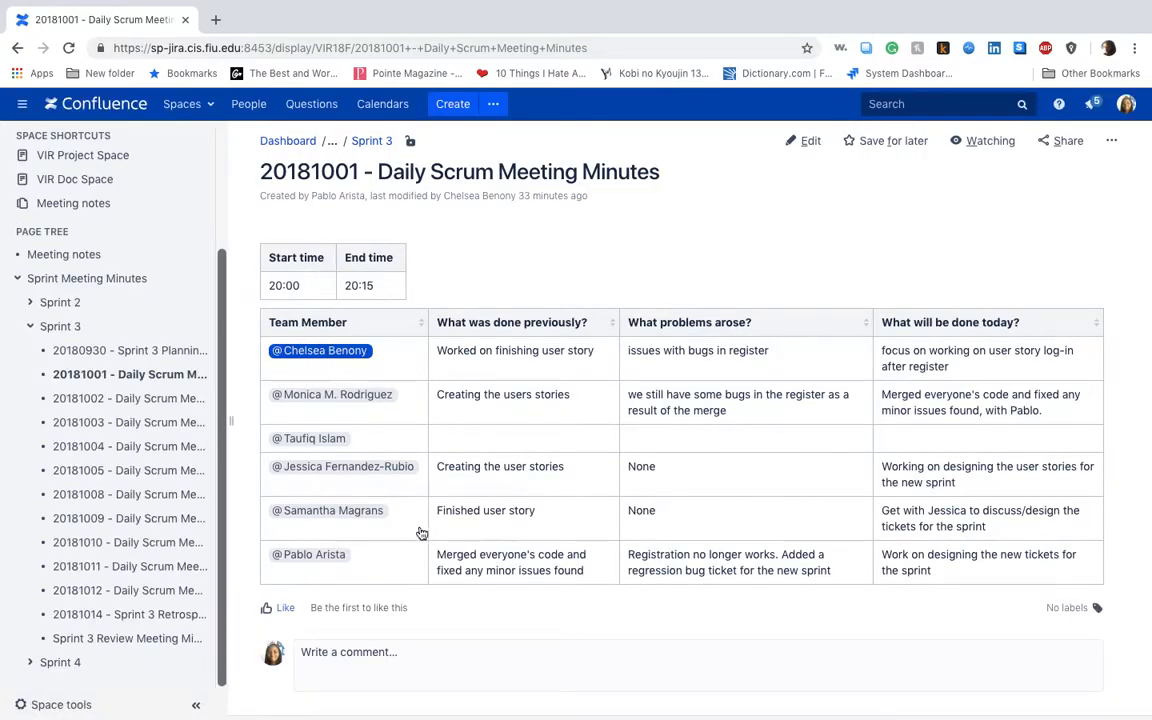
pyautogui.moveTo(480, 337)
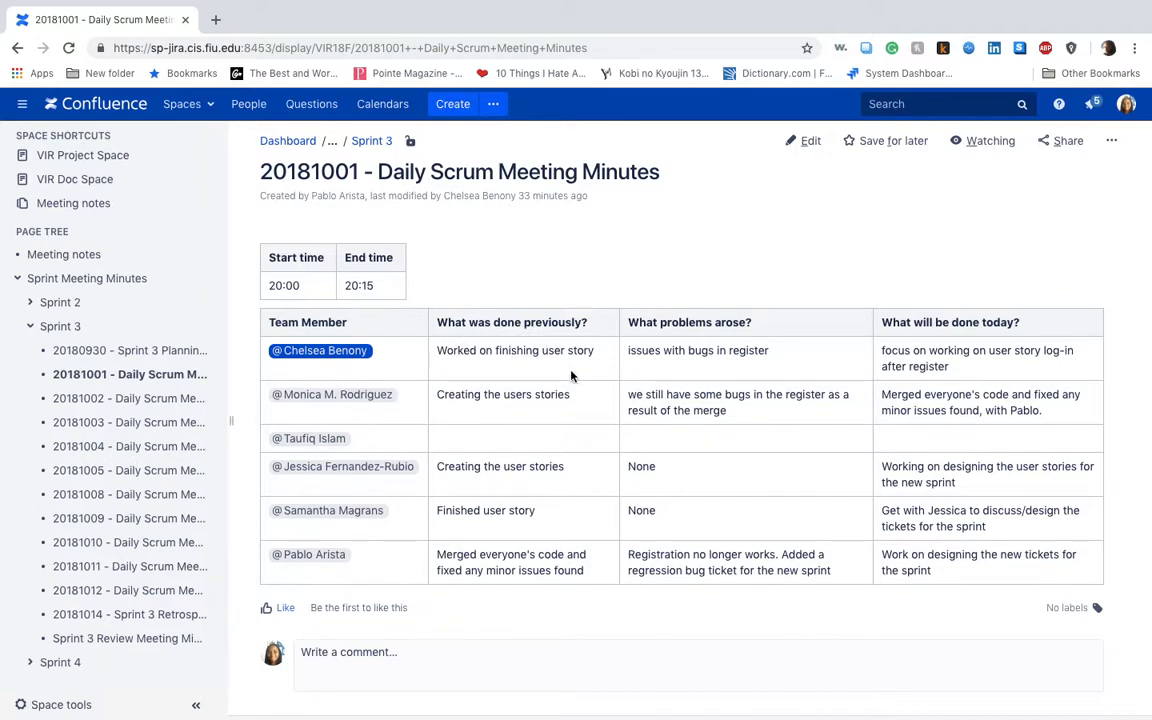
pyautogui.moveTo(630, 328)
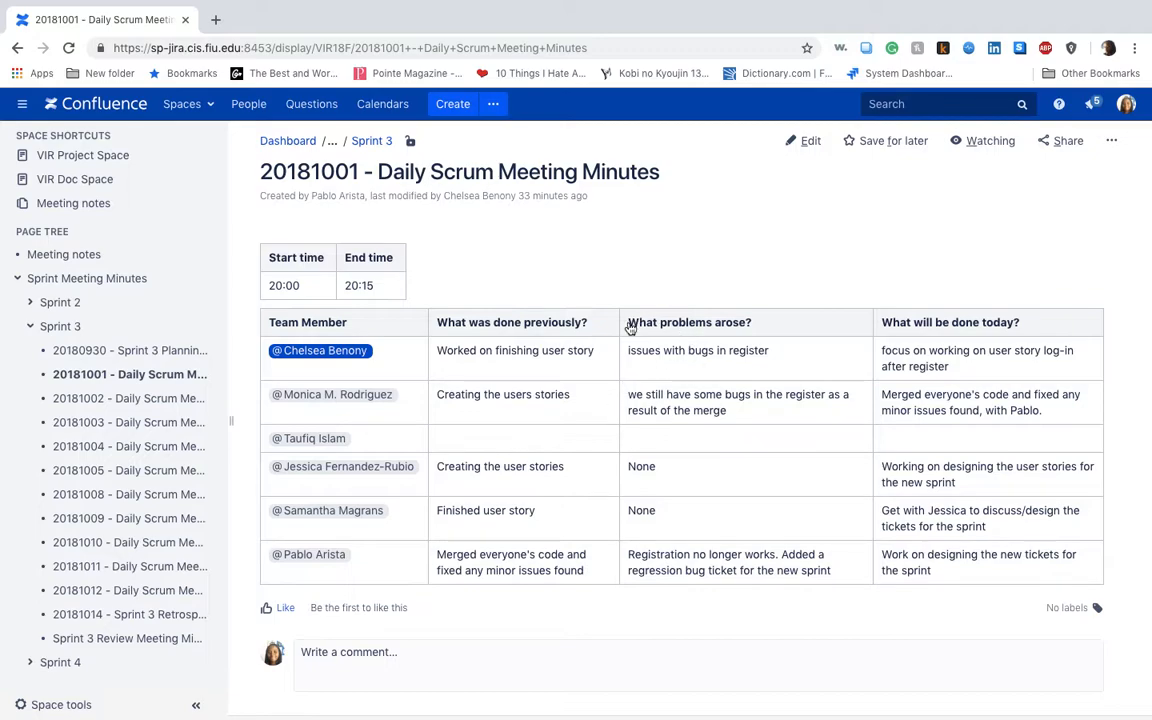
pyautogui.moveTo(724, 627)
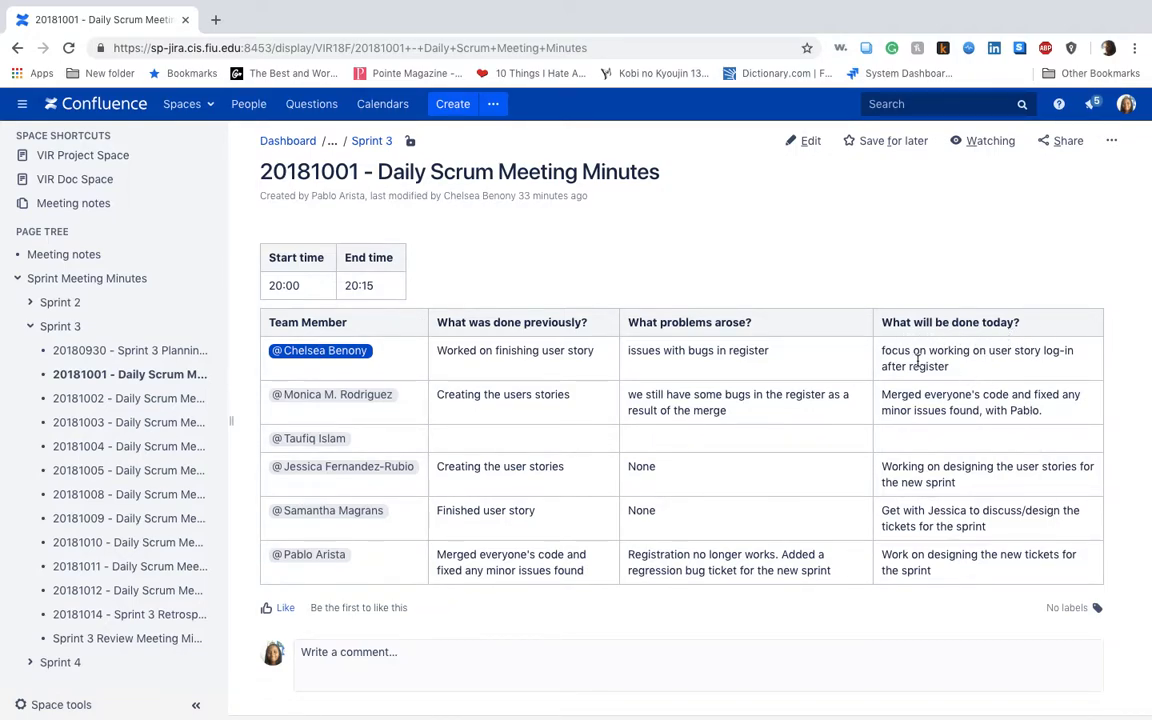
pyautogui.moveTo(880, 302)
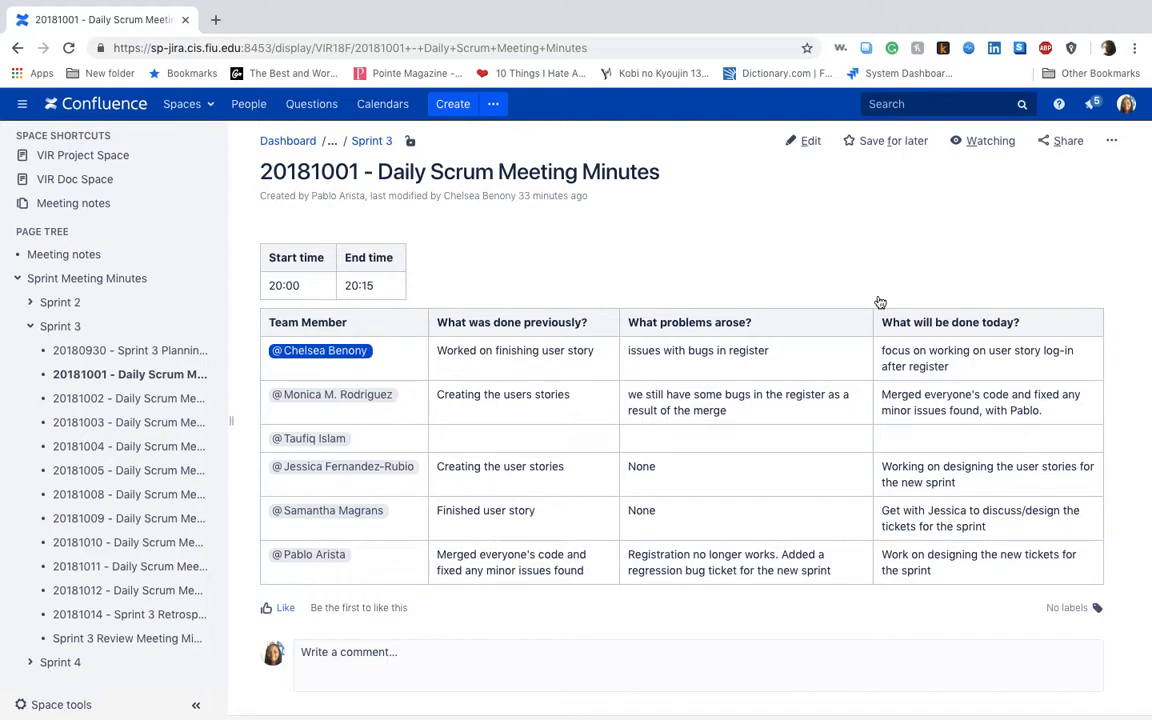
pyautogui.moveTo(697, 281)
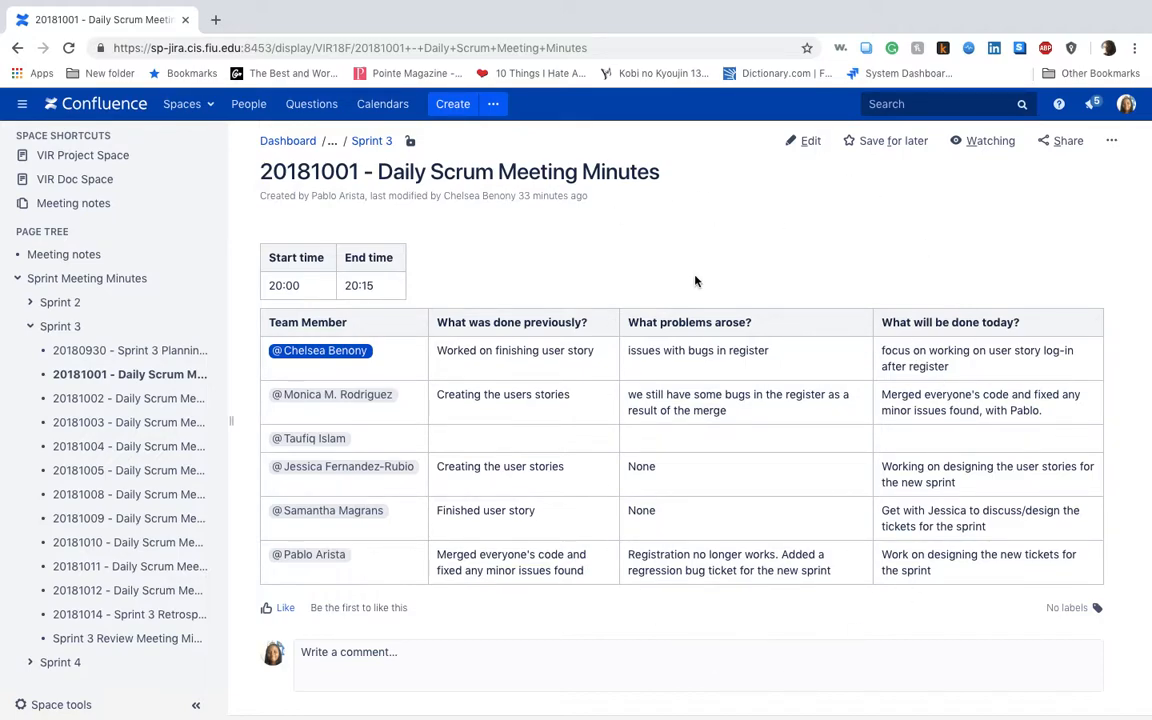
pyautogui.moveTo(921, 338)
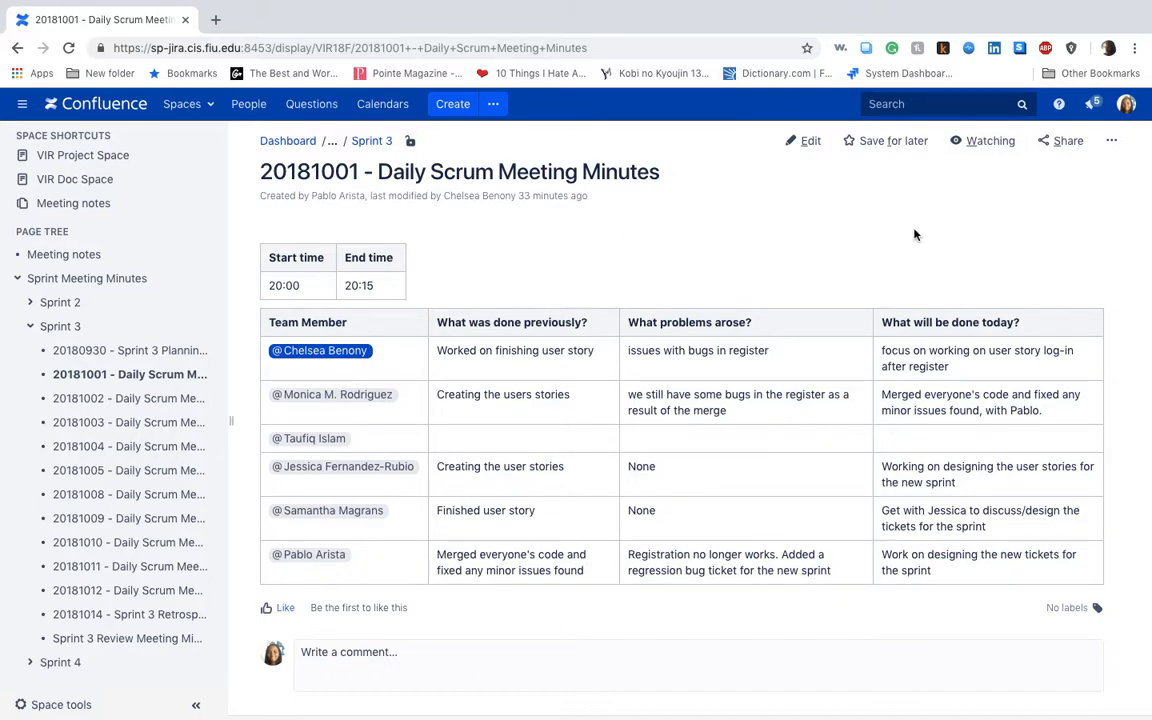
pyautogui.moveTo(371, 140)
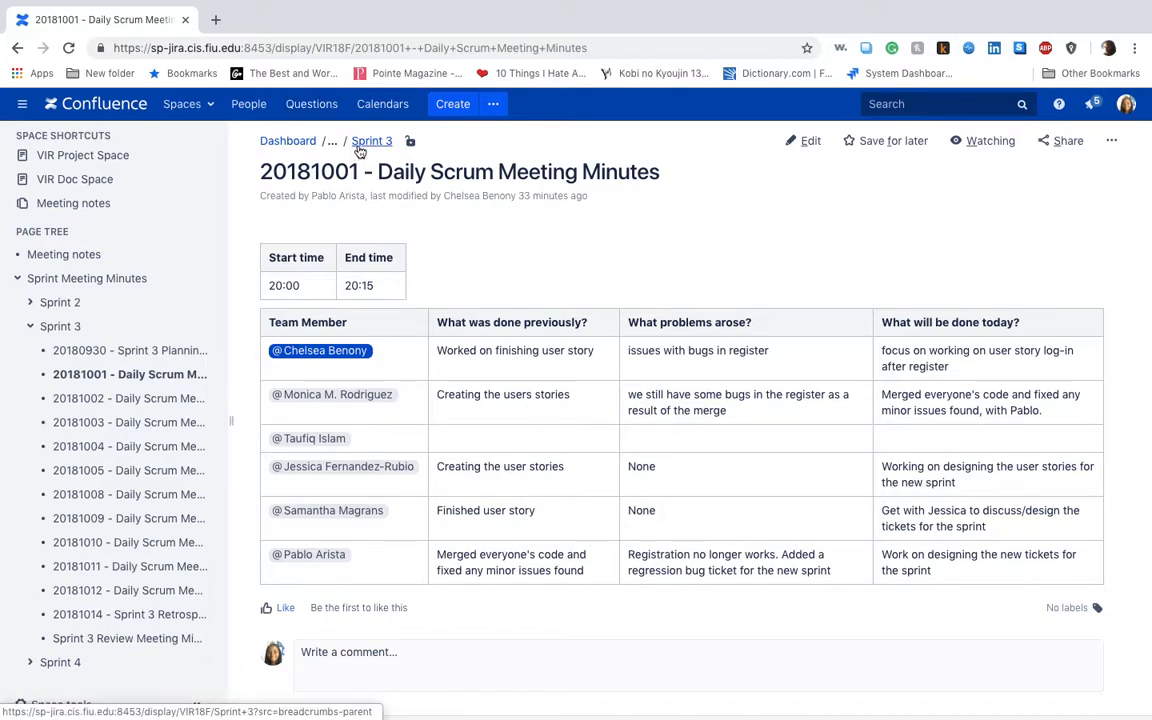
# Return to the Sprint 3 parent page via the breadcrumb trail
pyautogui.click(371, 140)
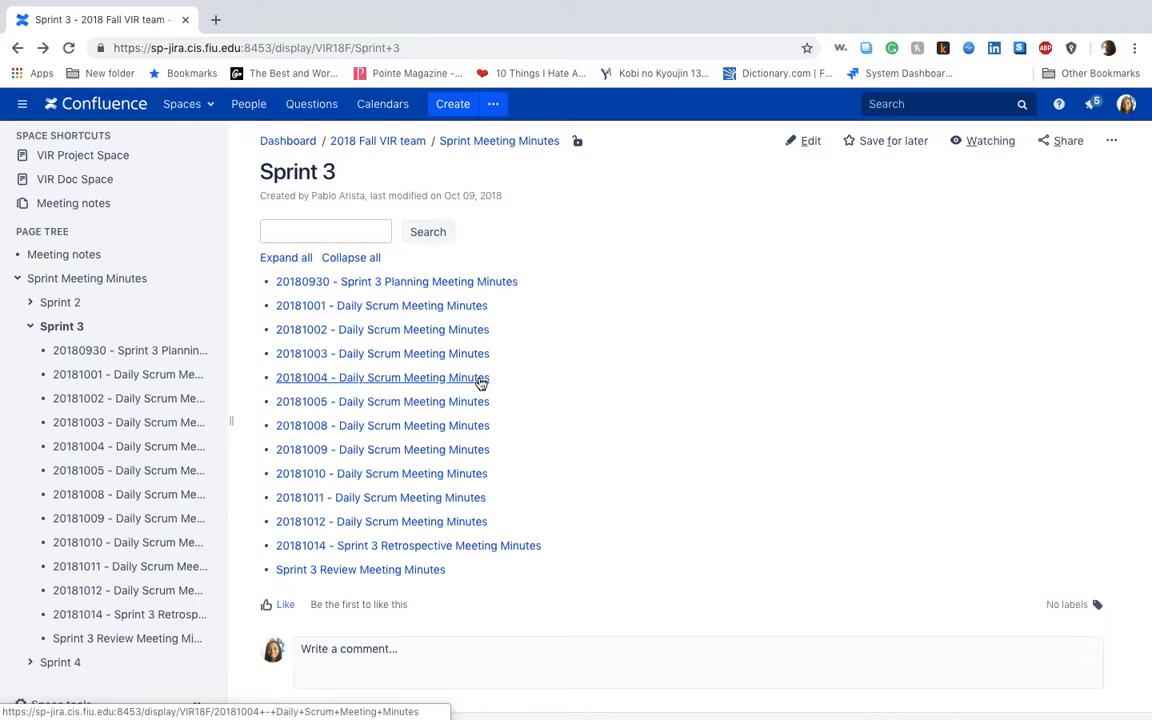
pyautogui.moveTo(471, 401)
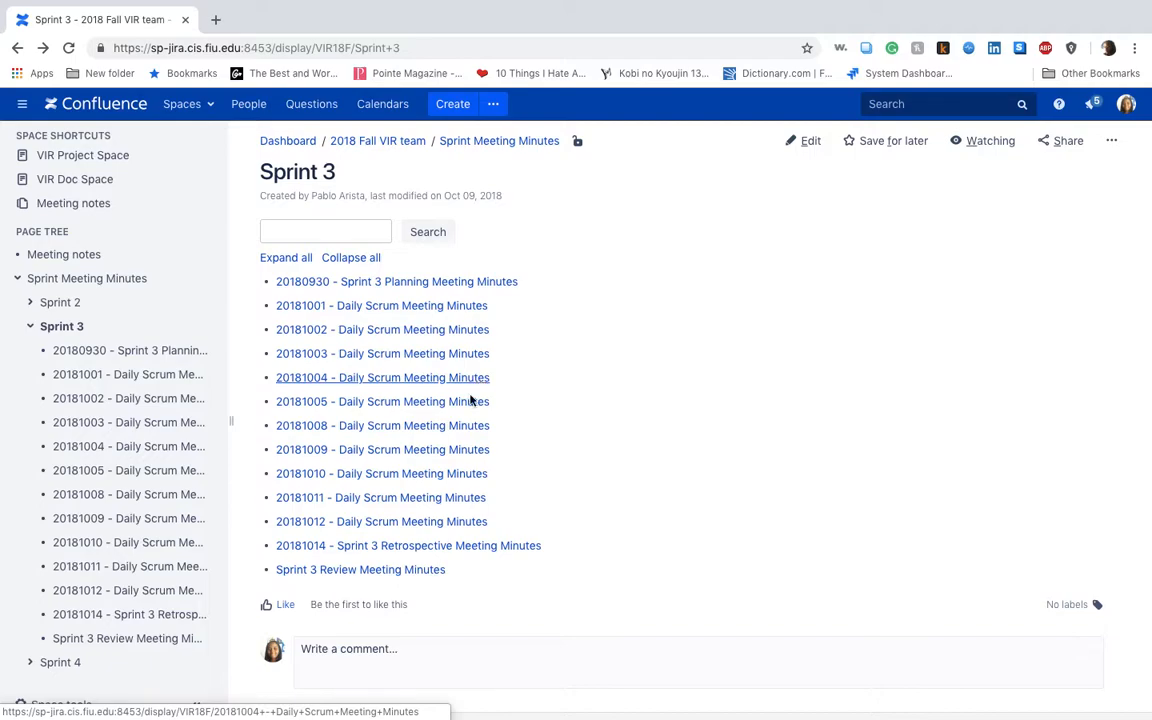
pyautogui.moveTo(459, 497)
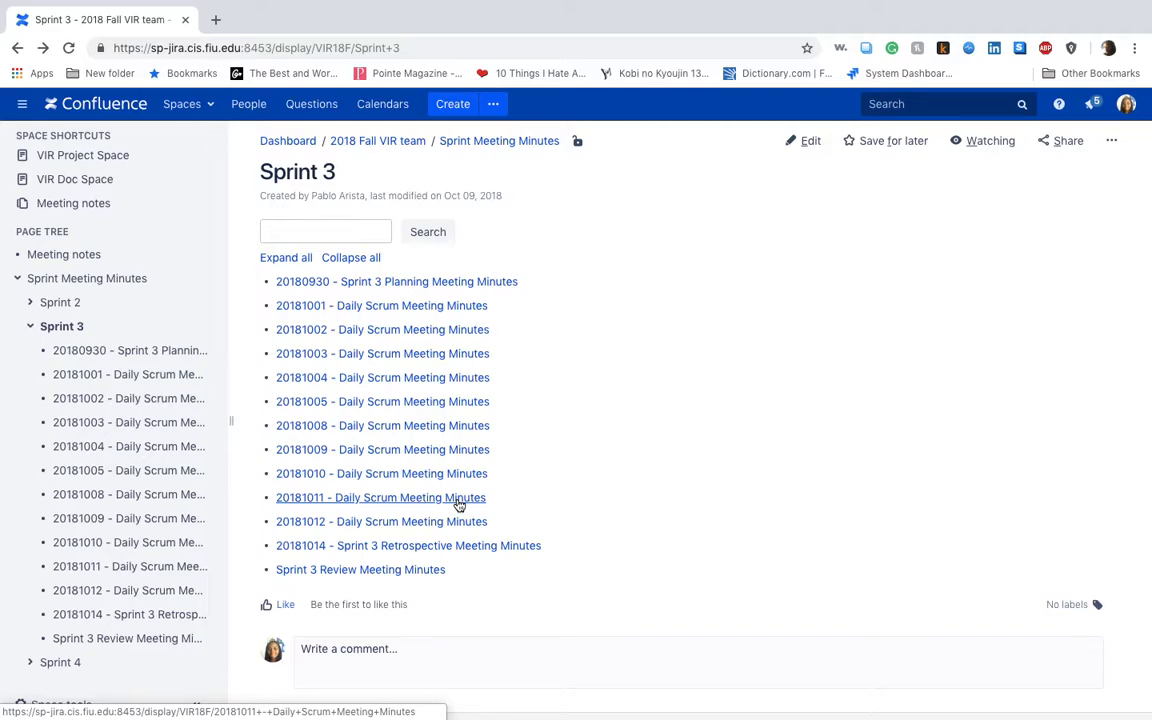
# Open '20181011 - Daily Scrum Meeting Minutes' and scroll to the member status tables
pyautogui.click(381, 497)
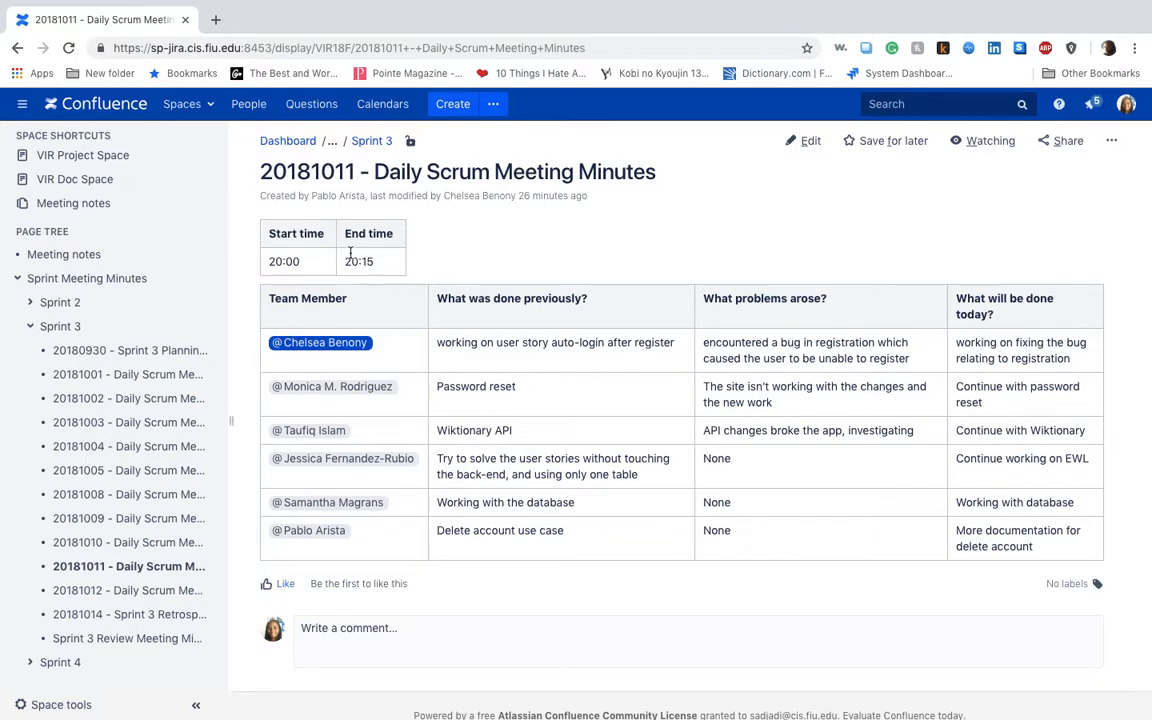
pyautogui.moveTo(338, 195)
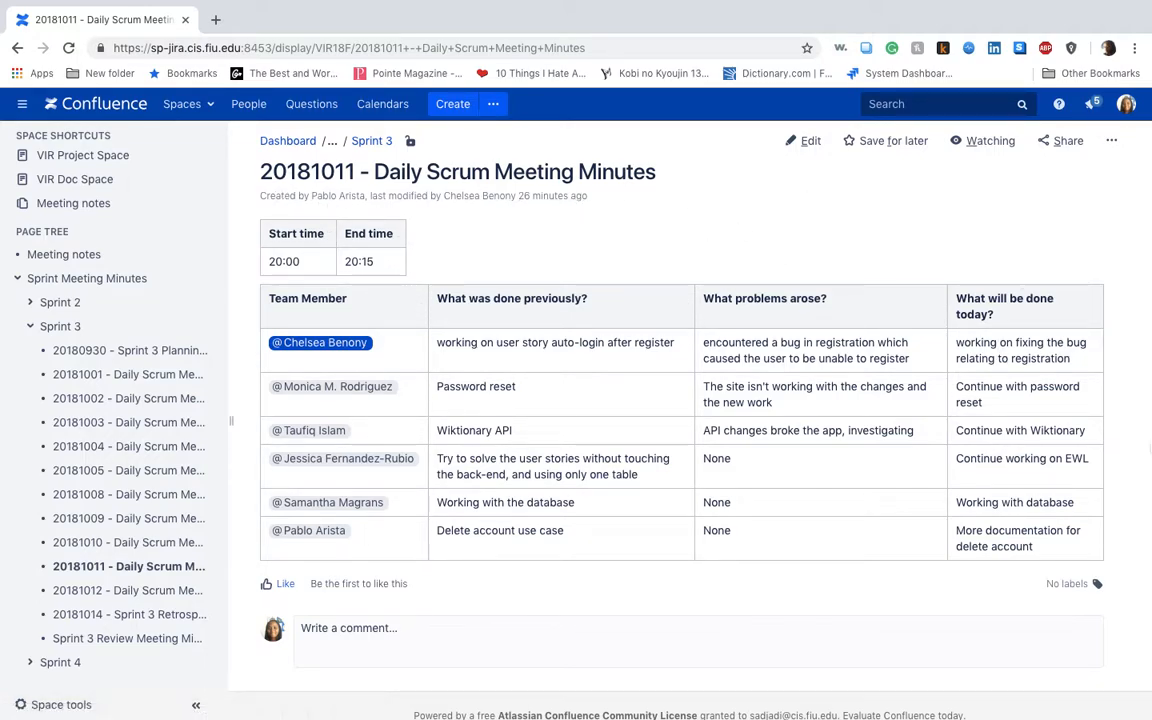
pyautogui.scroll(-3)
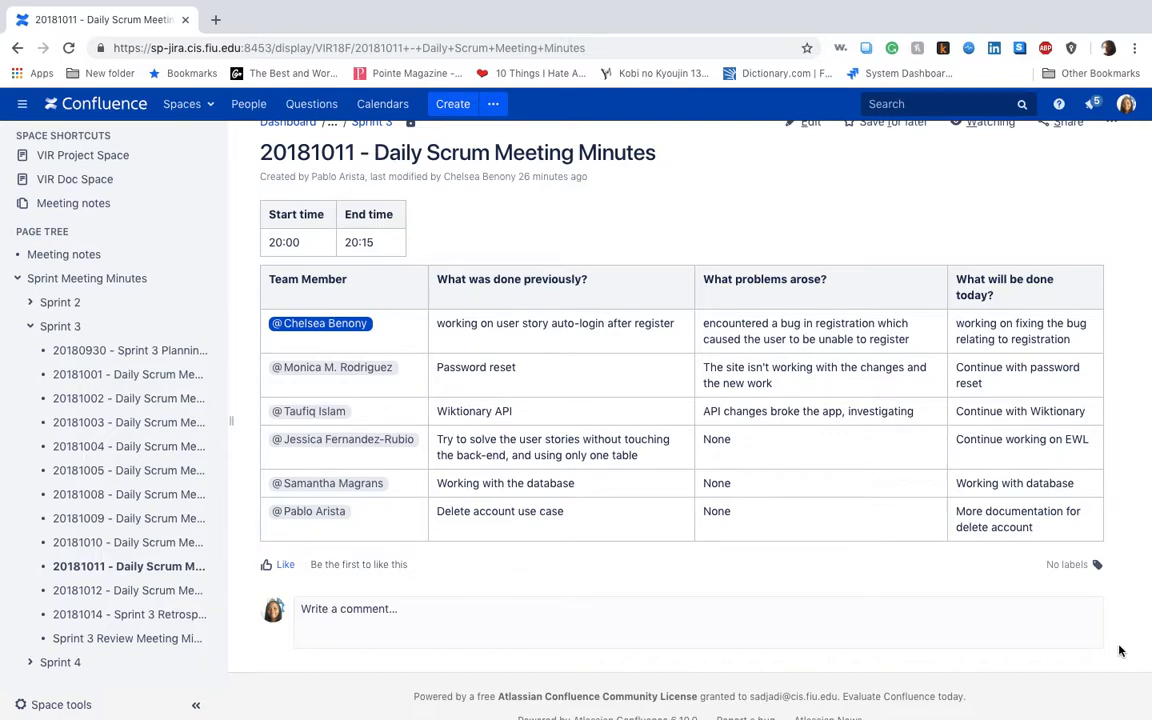
pyautogui.moveTo(1135, 511)
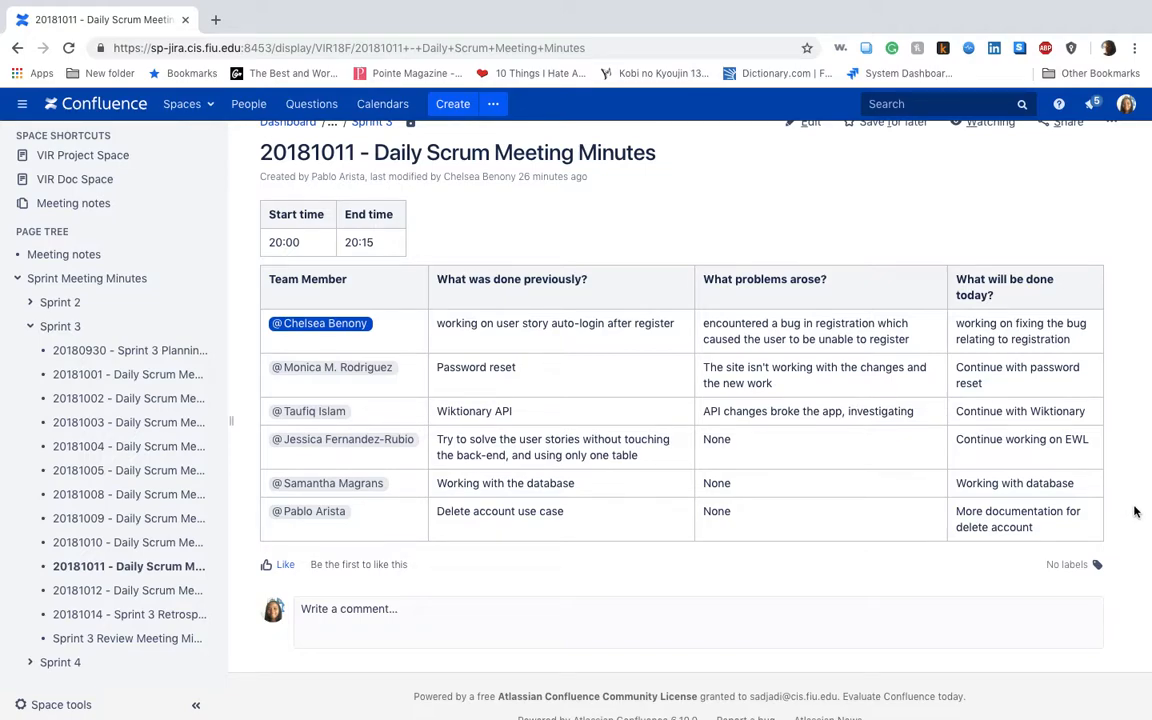